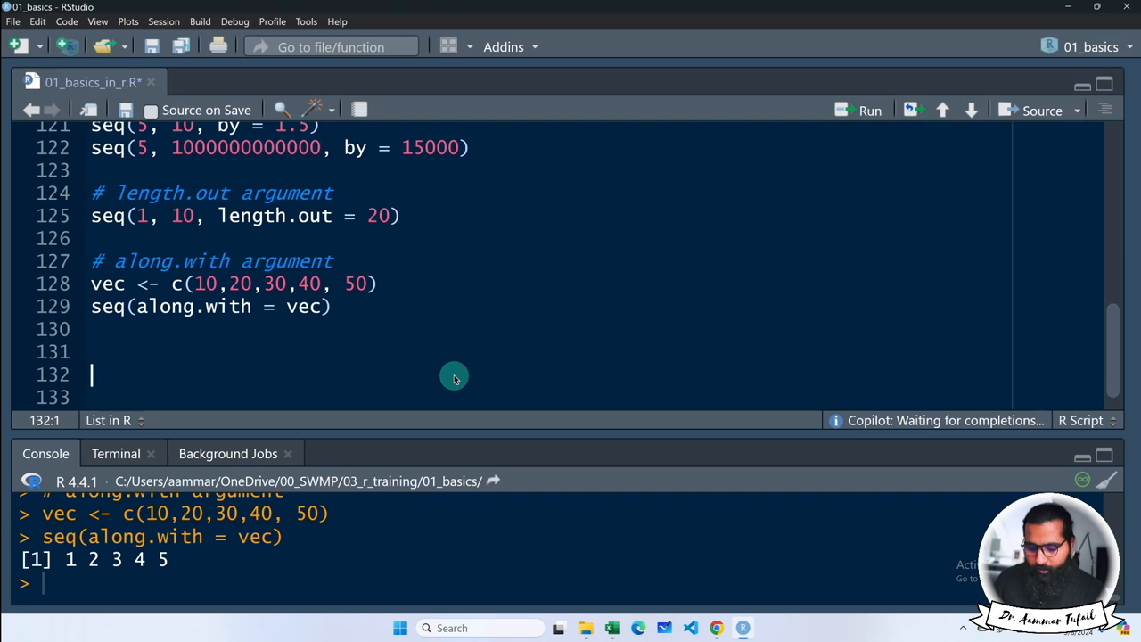
type("# descending sequence")
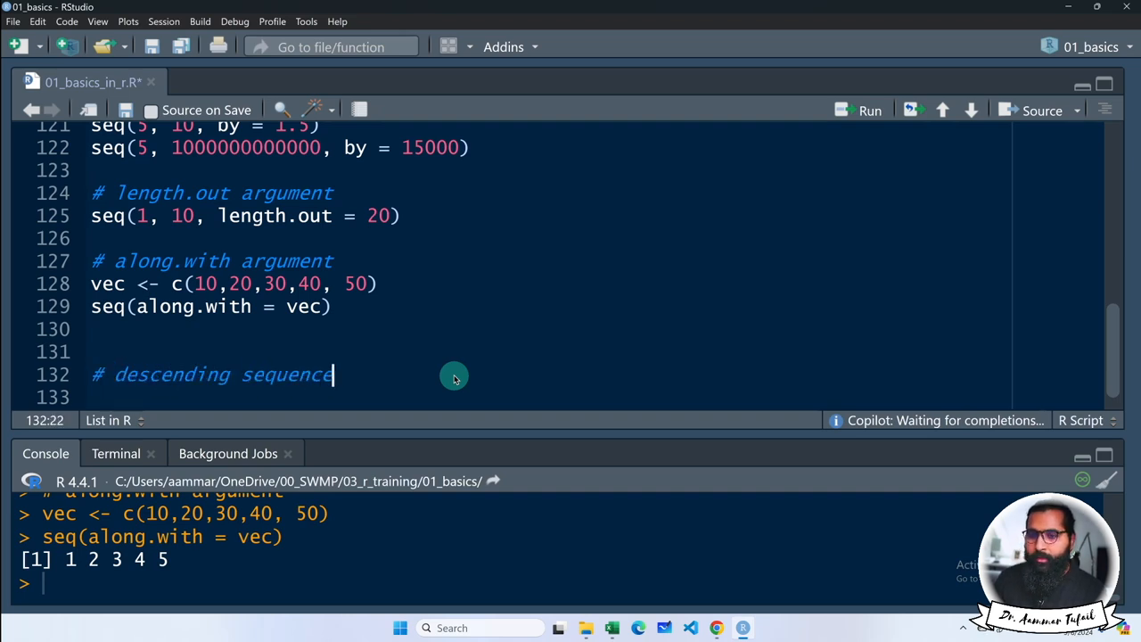
type("seq(10, 1)")
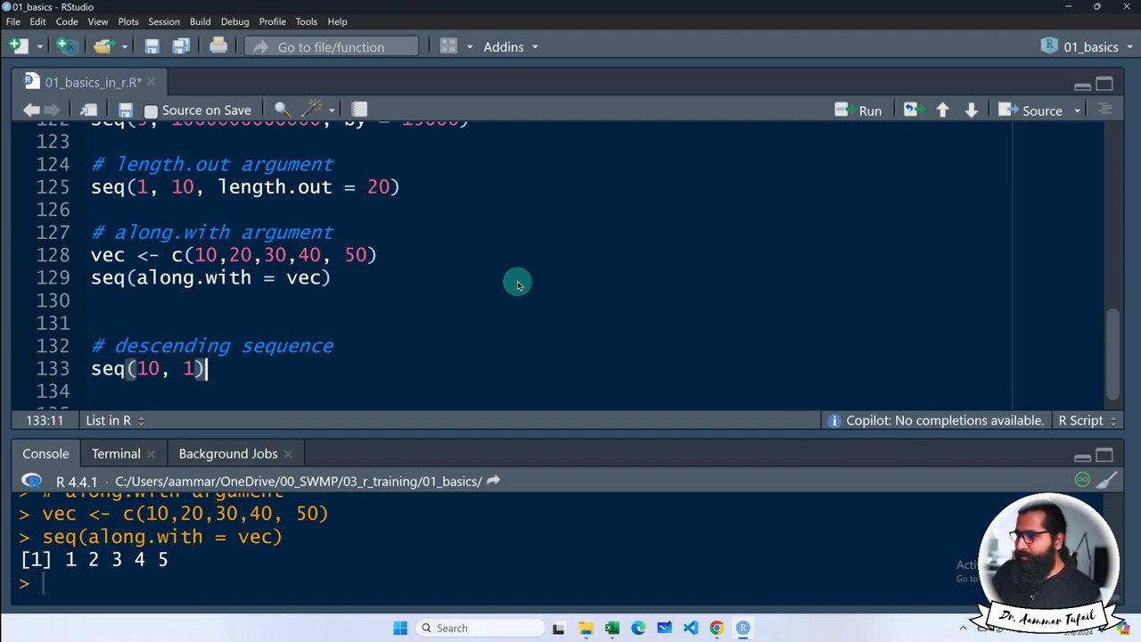
mouse_move(550, 284)
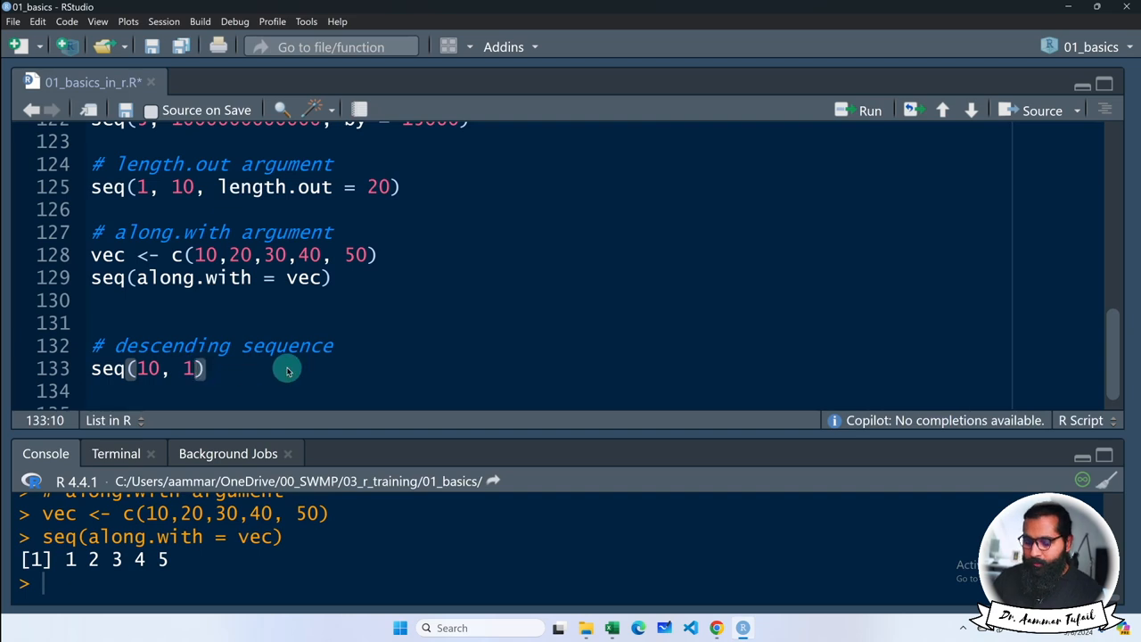
type(", by = -1")
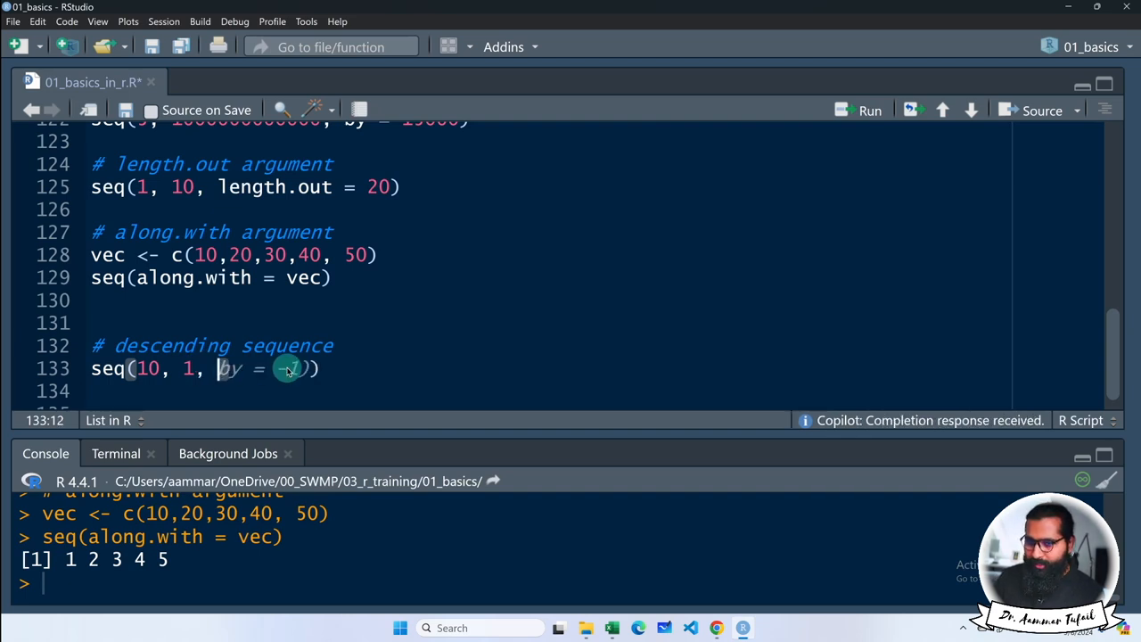
type("1")
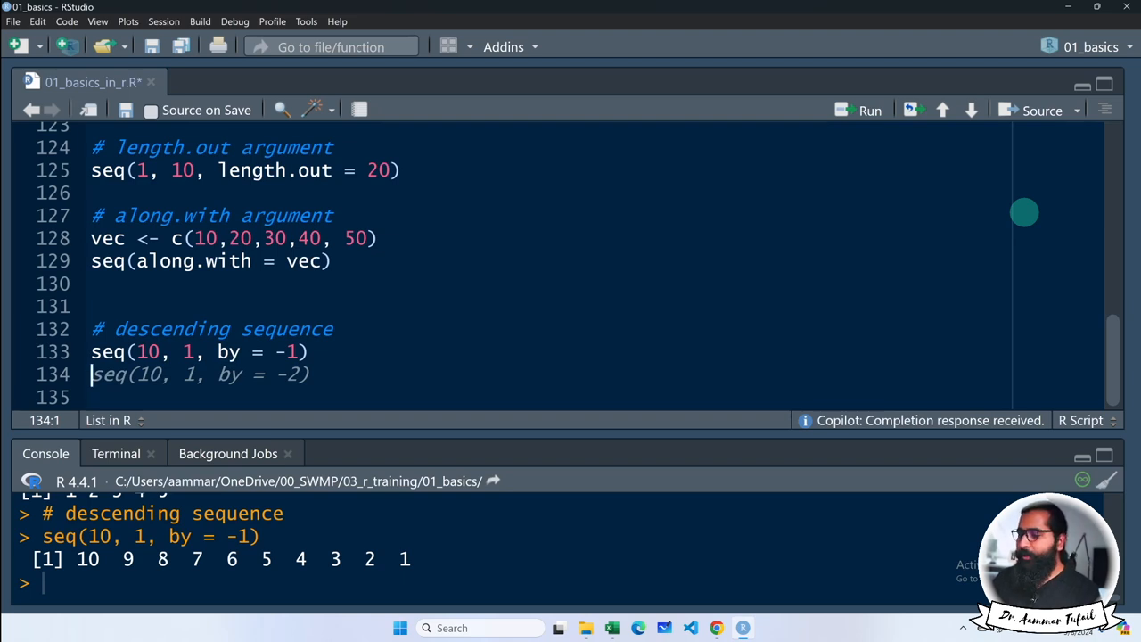
mouse_move(579, 489)
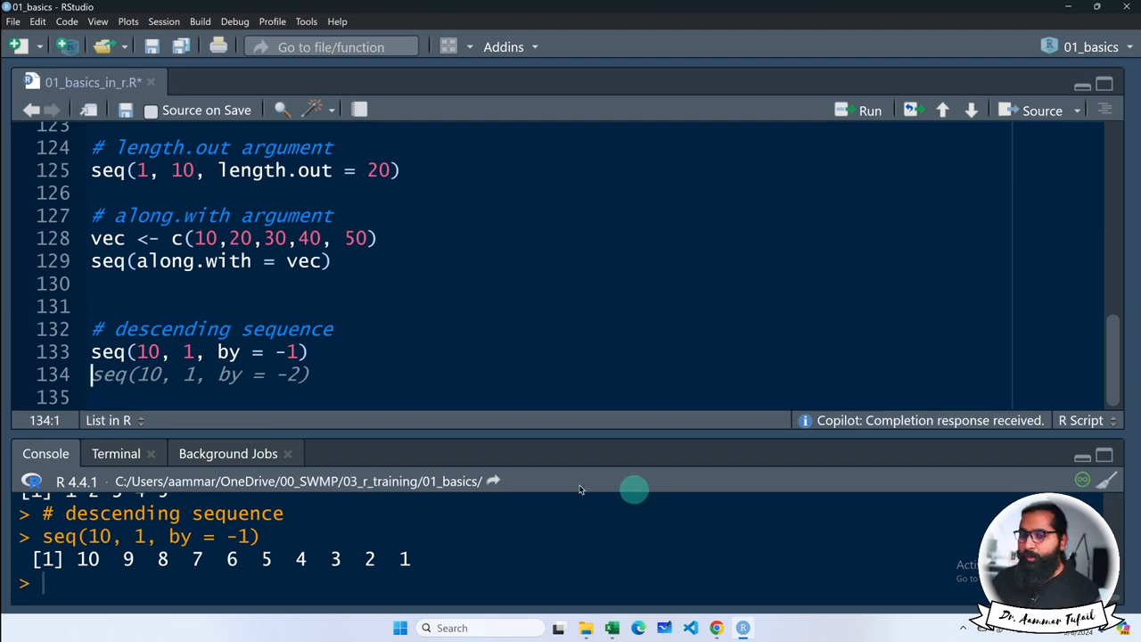
mouse_move(337, 378)
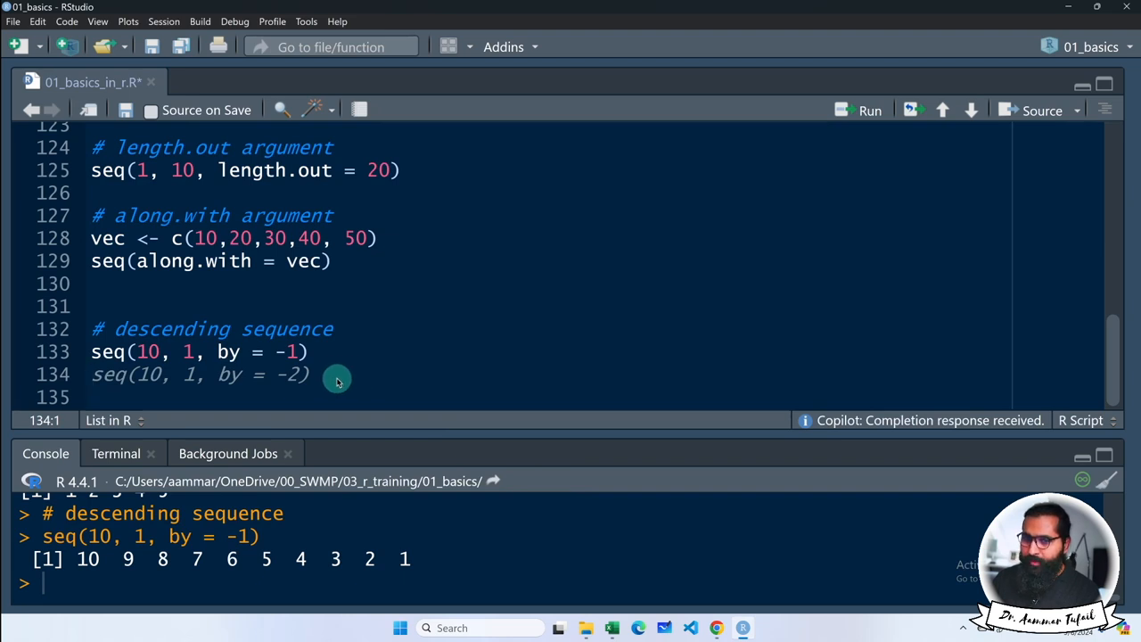
type("seq(10,1")
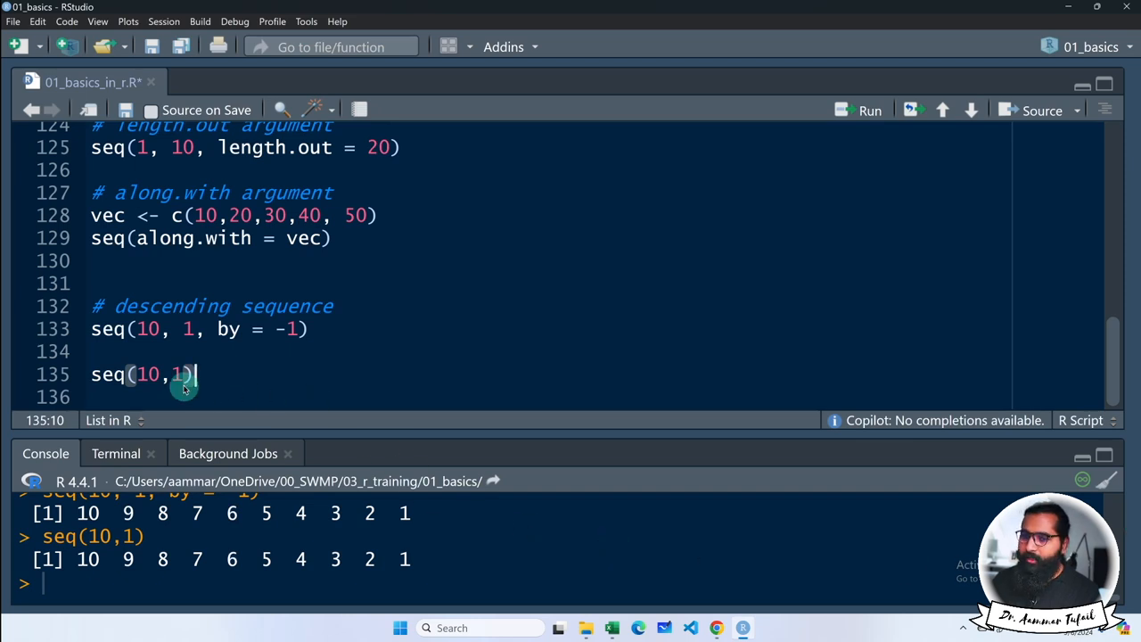
type(", 2")
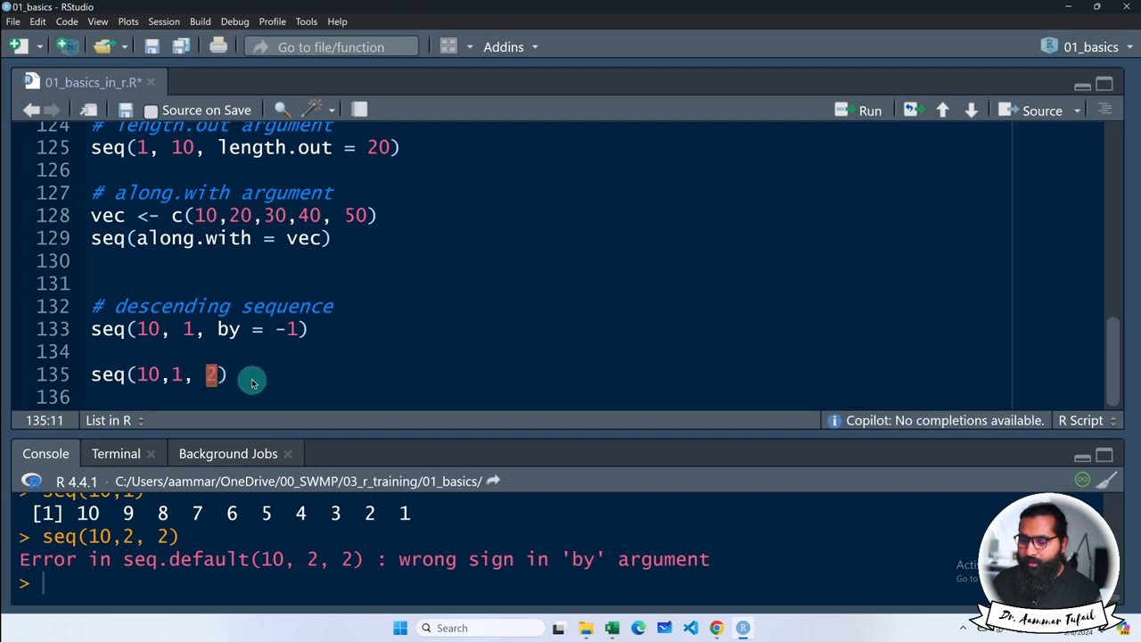
type("1")
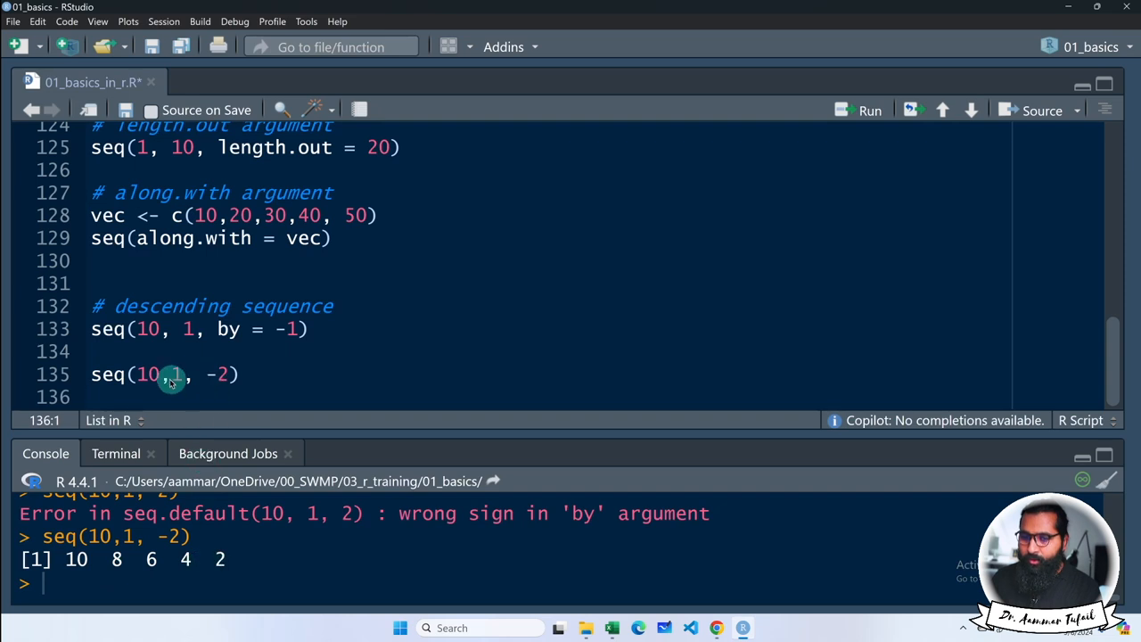
type("2")
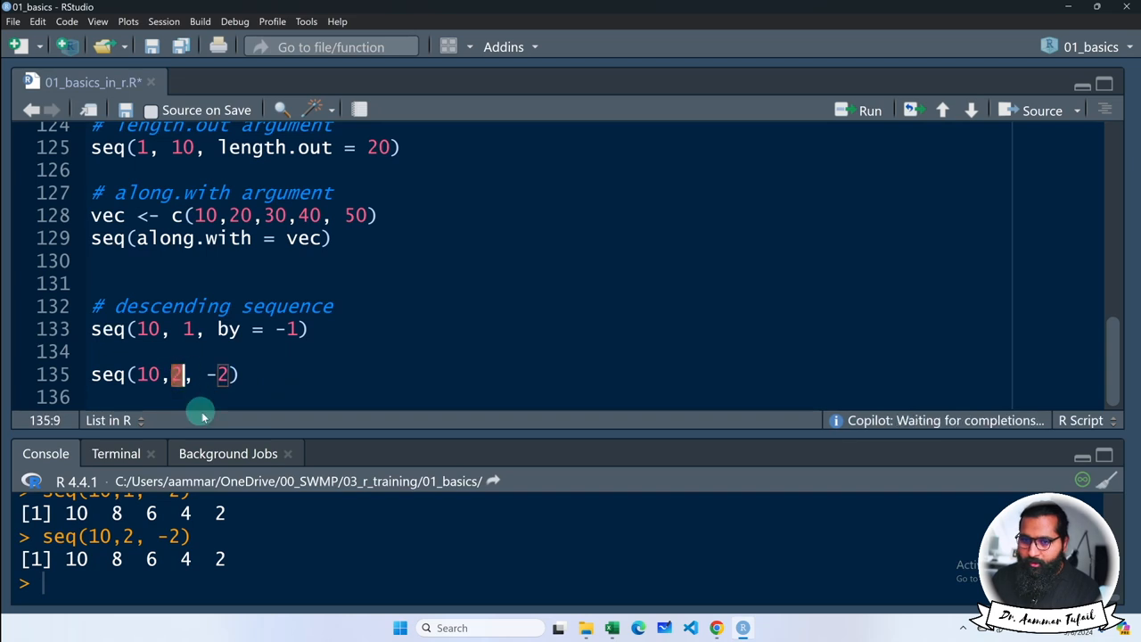
mouse_move(194, 411)
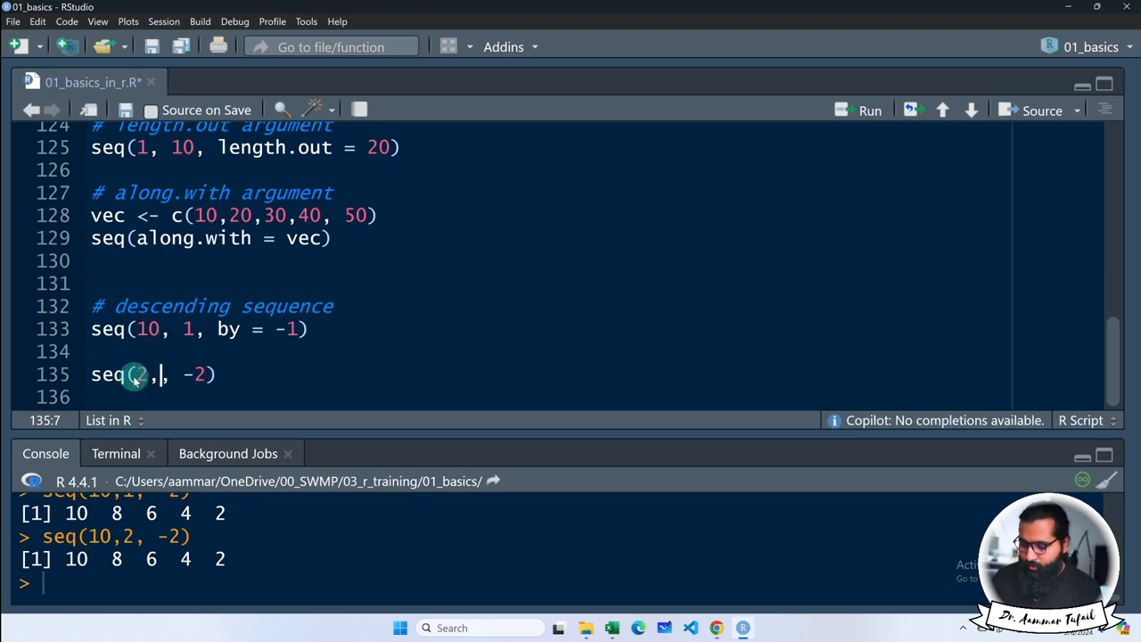
type("10")
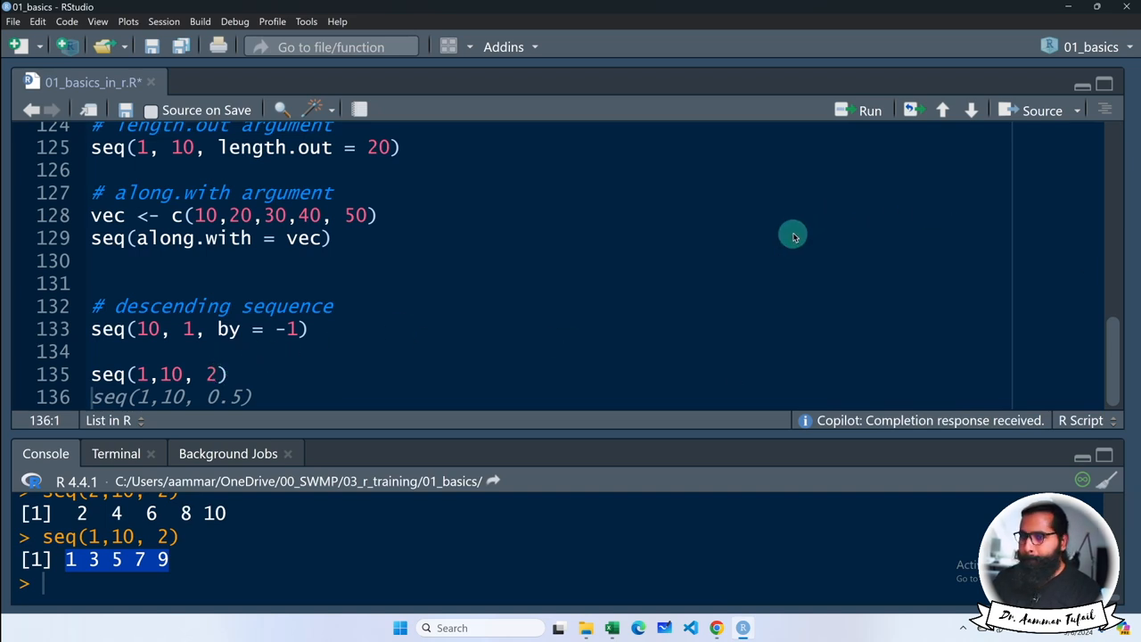
mouse_move(543, 313)
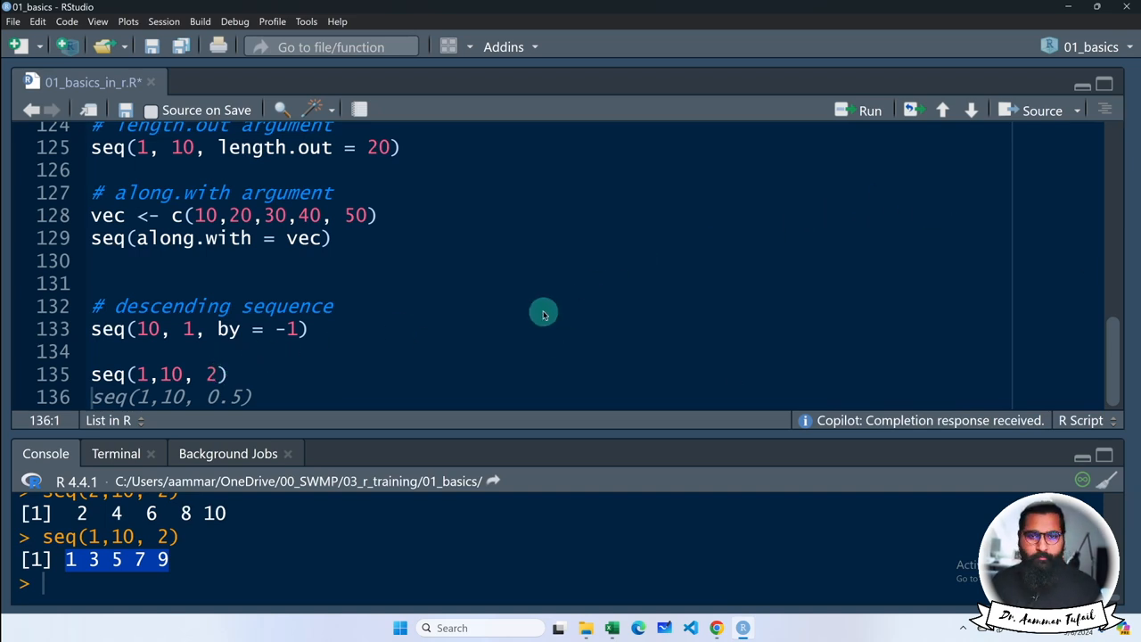